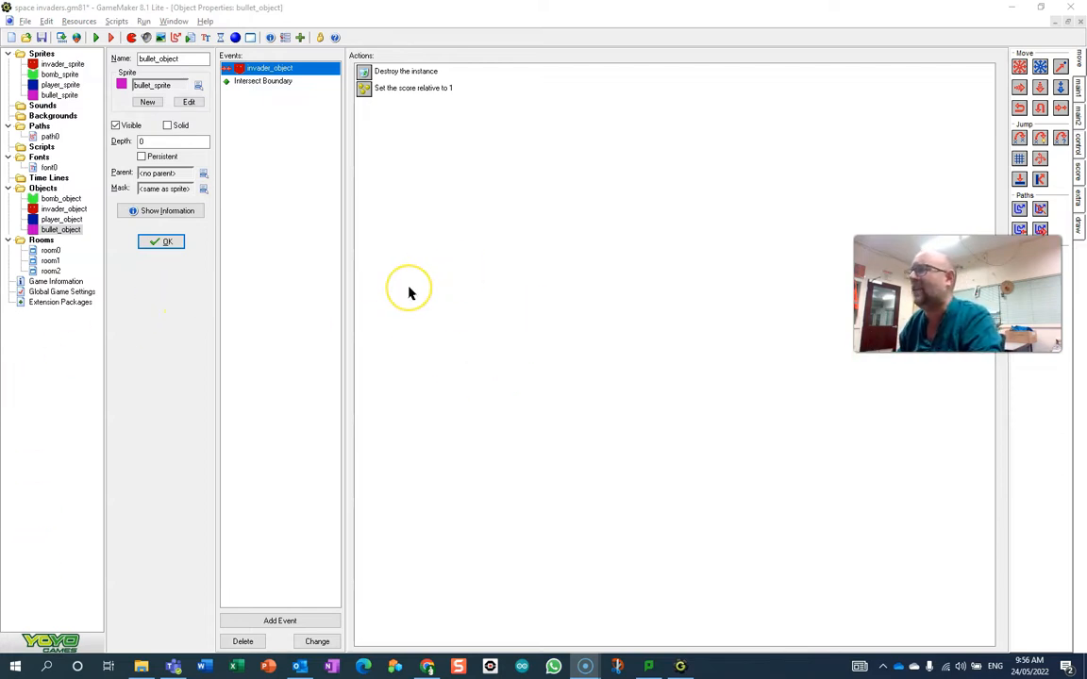
mouse_move(487, 175)
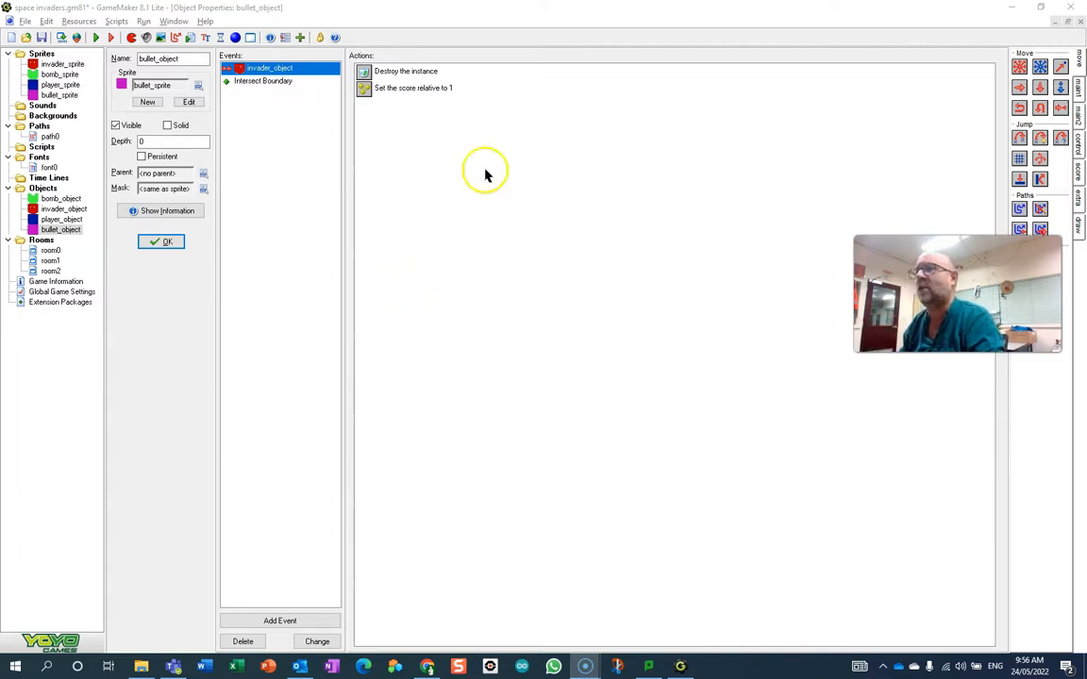
mouse_move(399, 146)
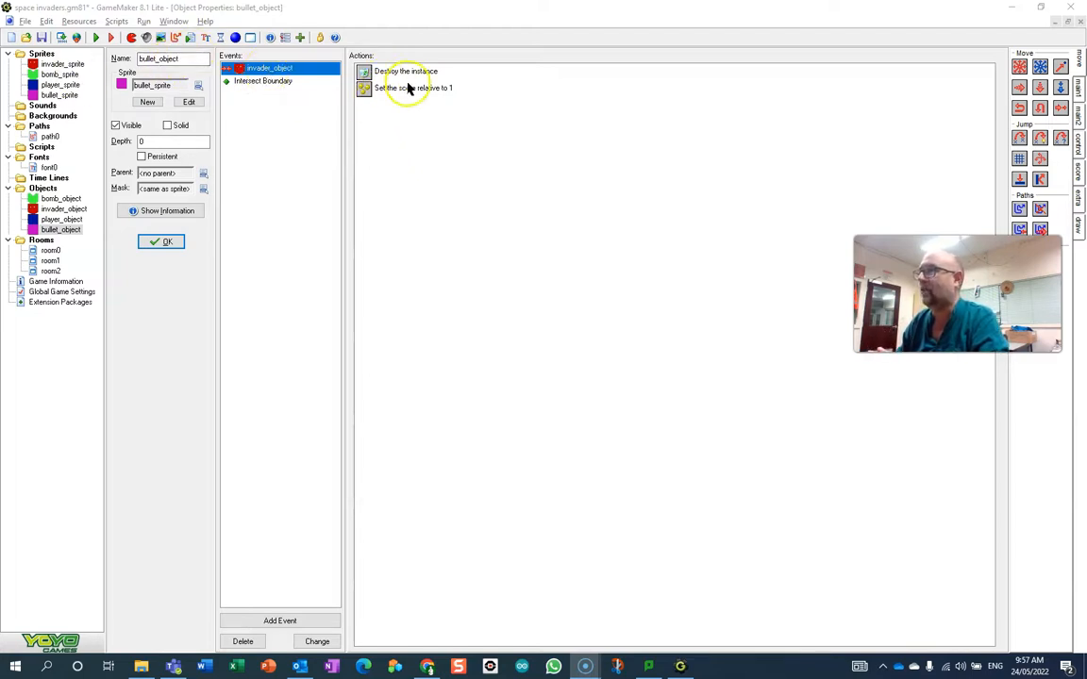
Review the score-increase action, then create projector_object with invader_sprite and begin adding an event.
double_click(412, 88)
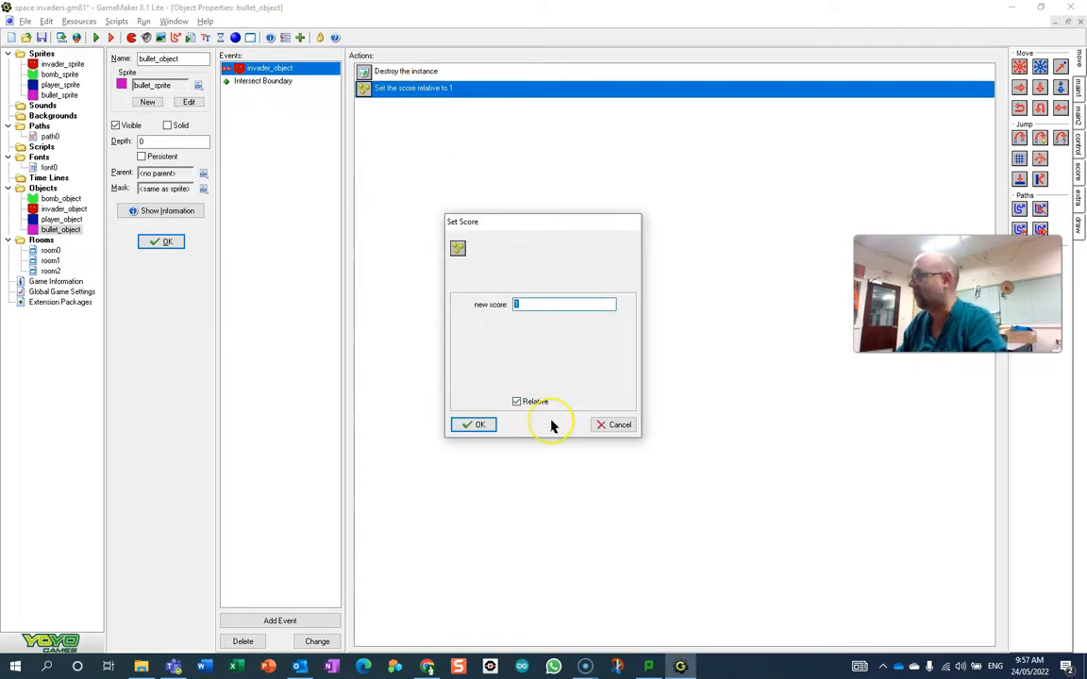
click(473, 424)
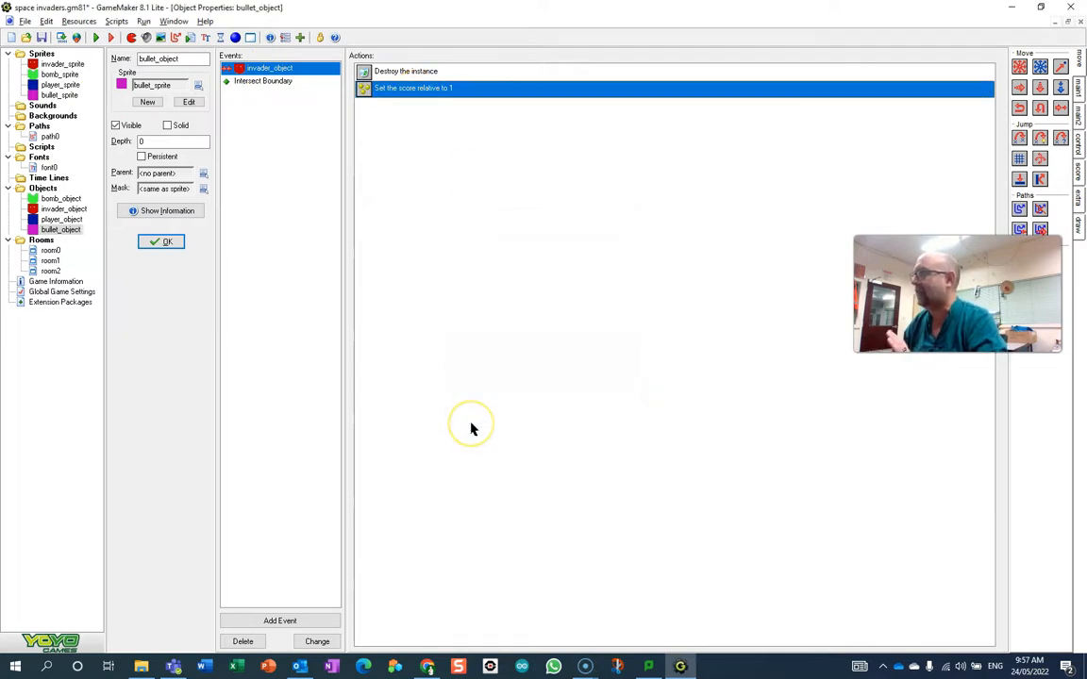
mouse_move(450, 411)
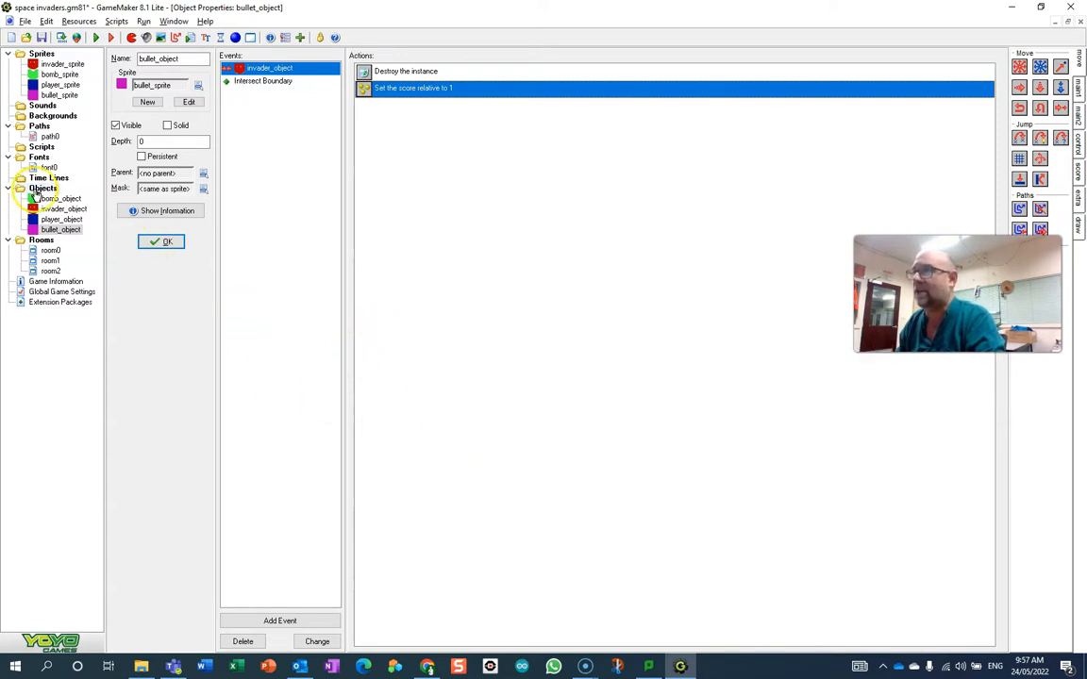
right_click(43, 188)
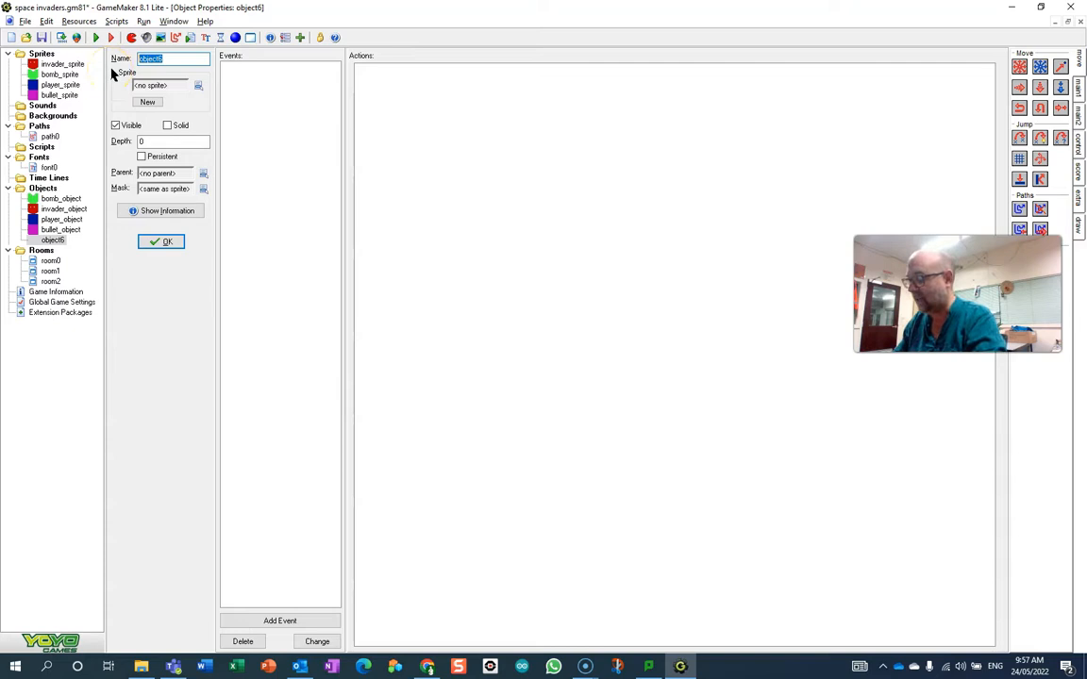
text(proecjto)
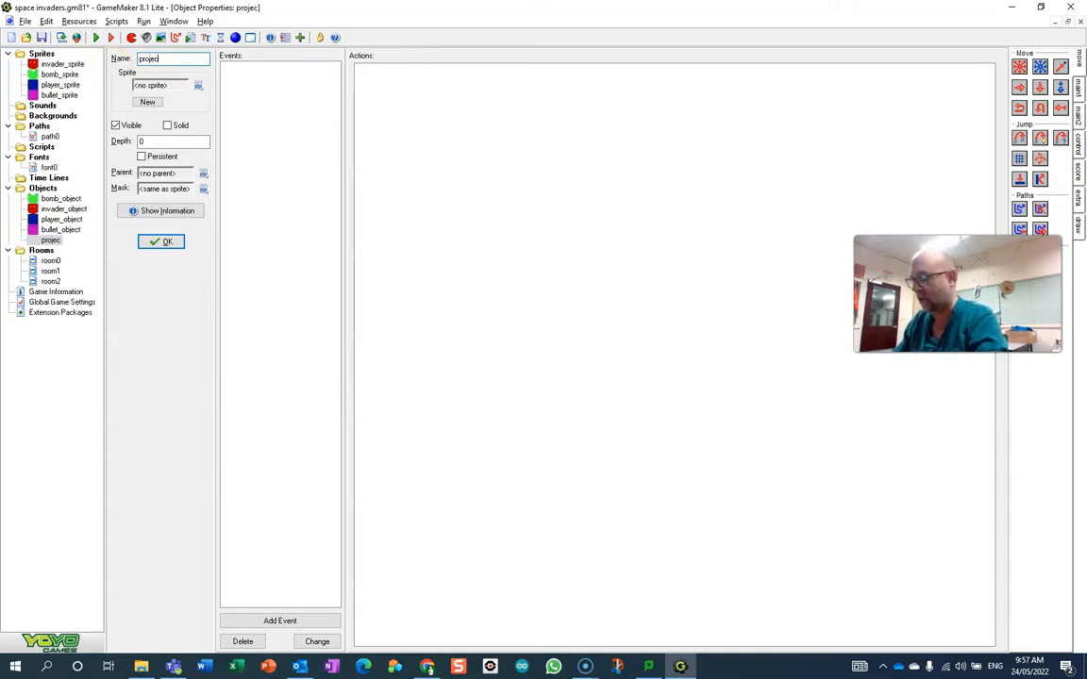
text(tor_object)
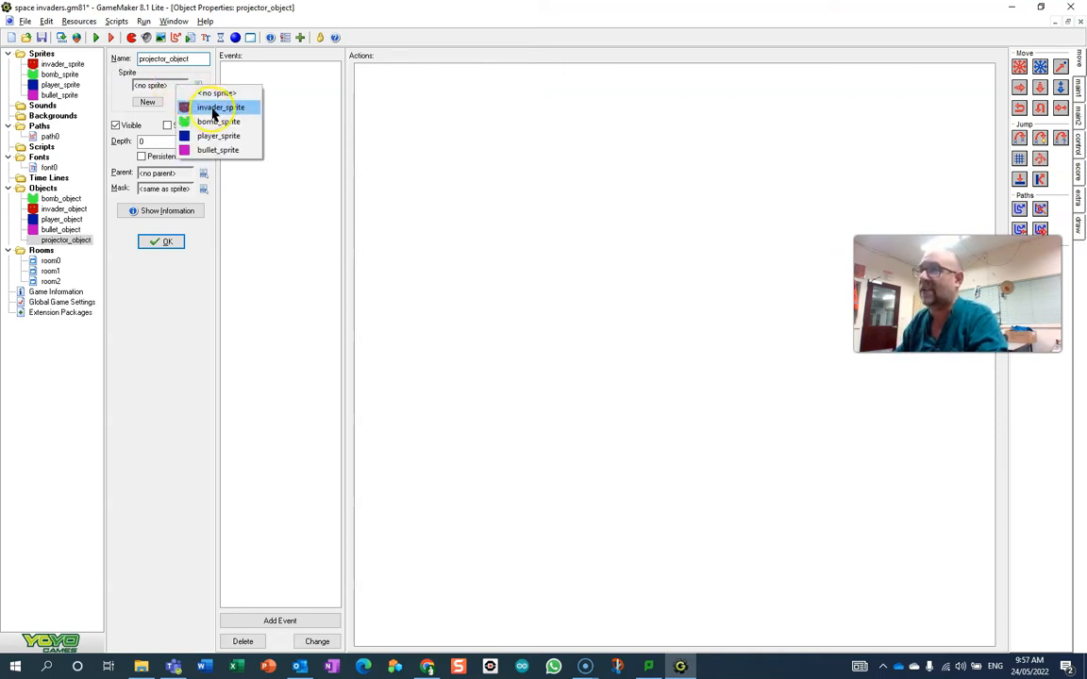
click(220, 106)
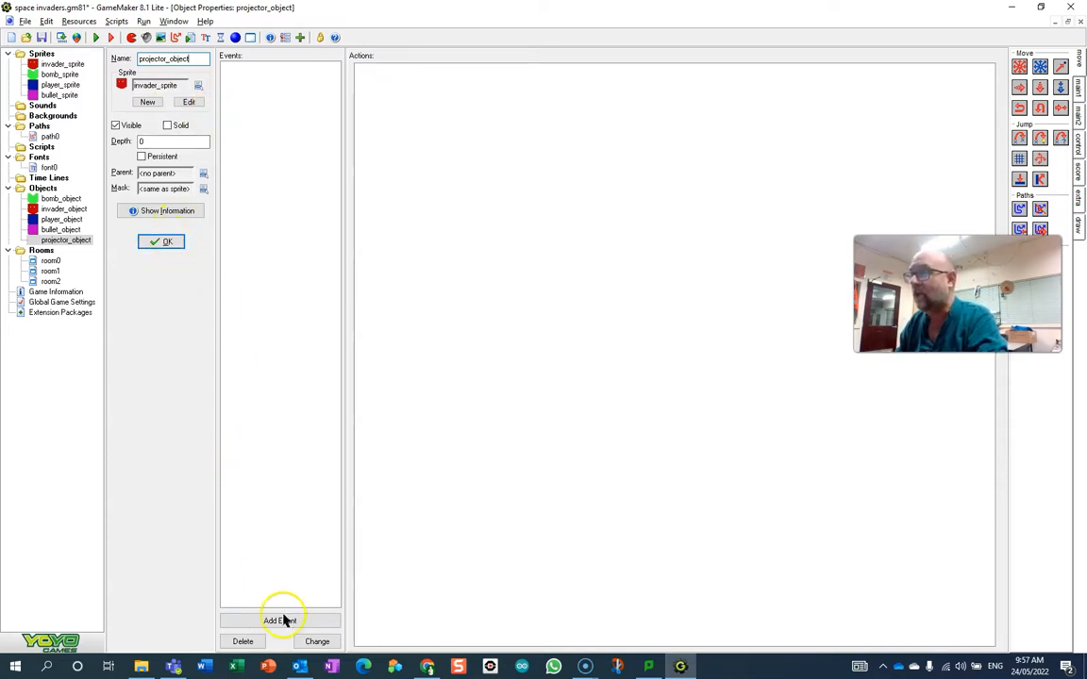
click(279, 621)
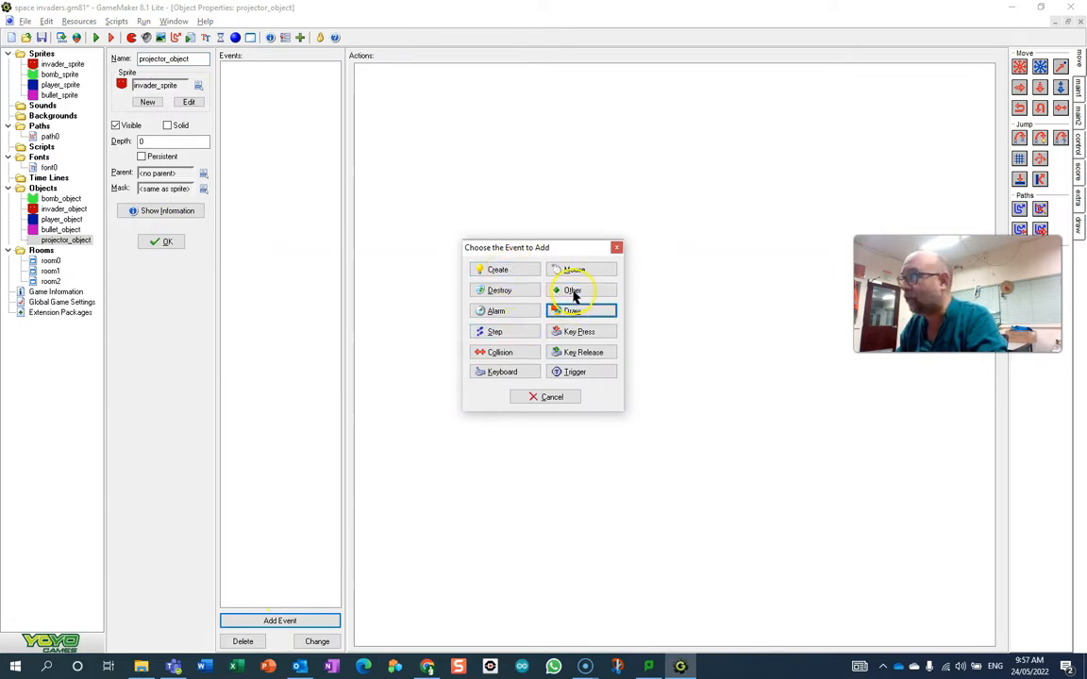
Add a Draw event that draws the score with caption 'Score:' at x 10, y 10.
click(572, 310)
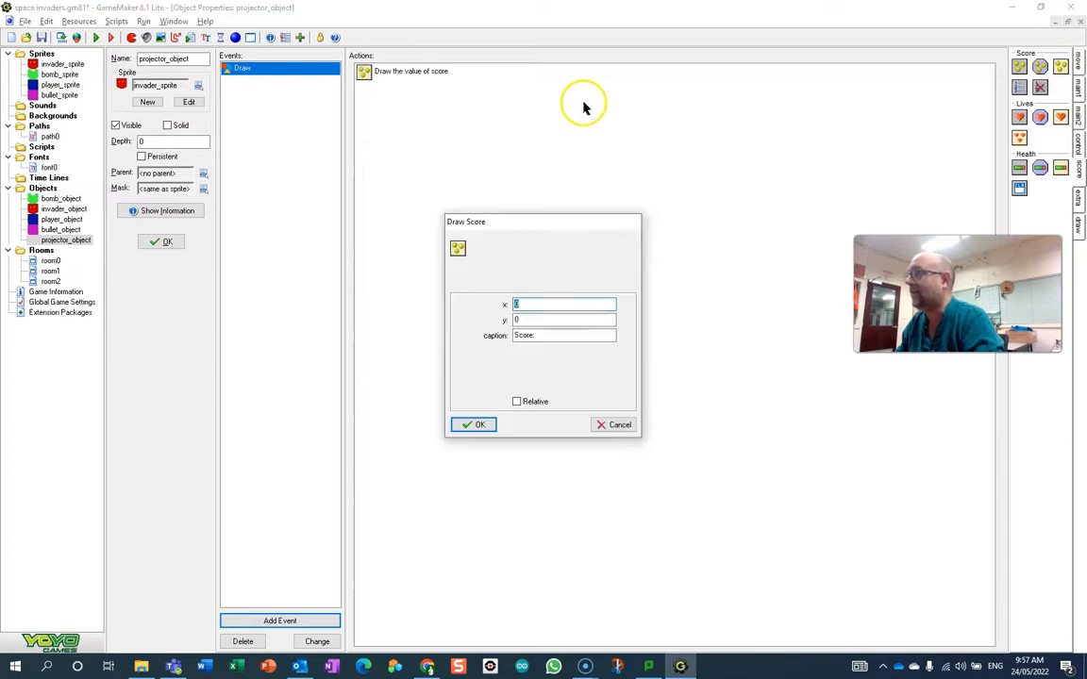
text(1)
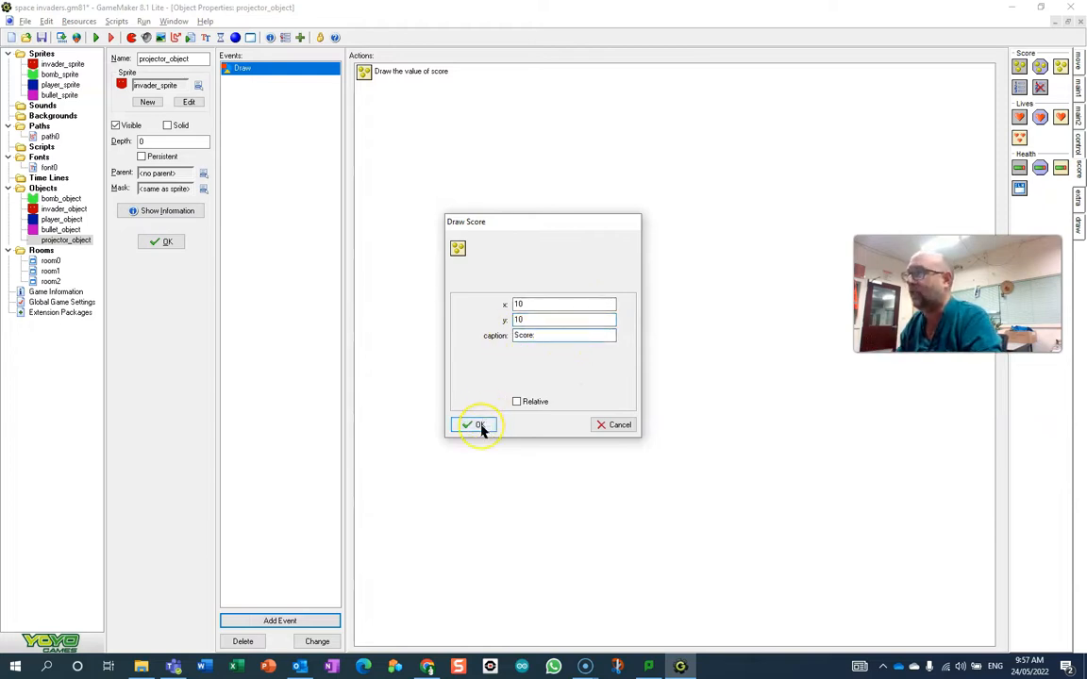
click(473, 424)
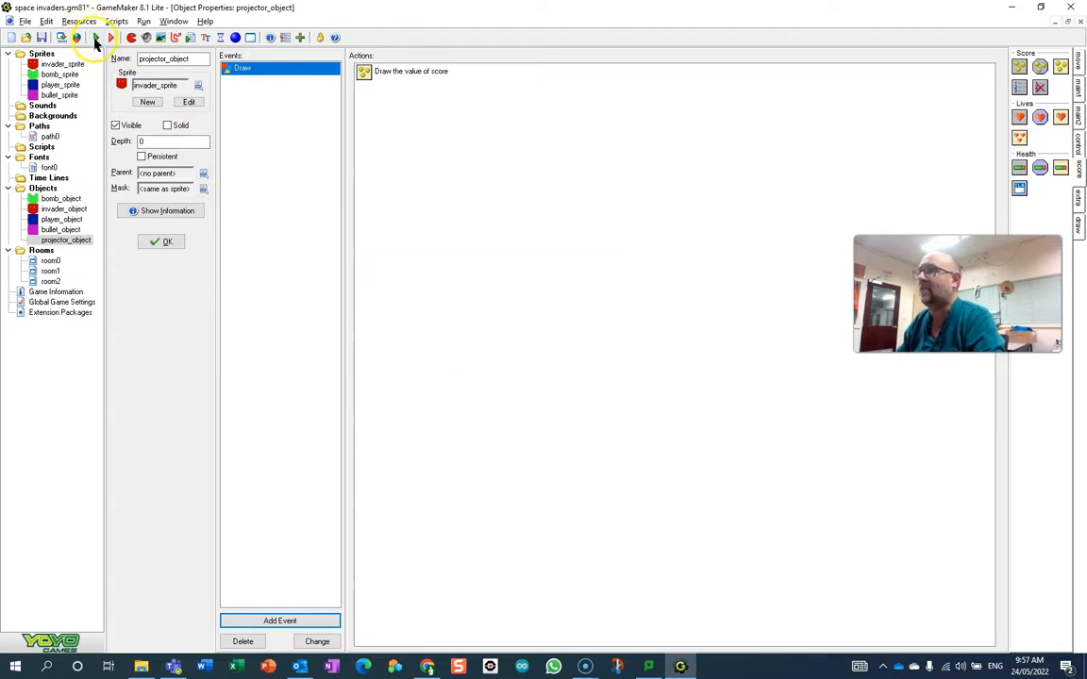
click(110, 38)
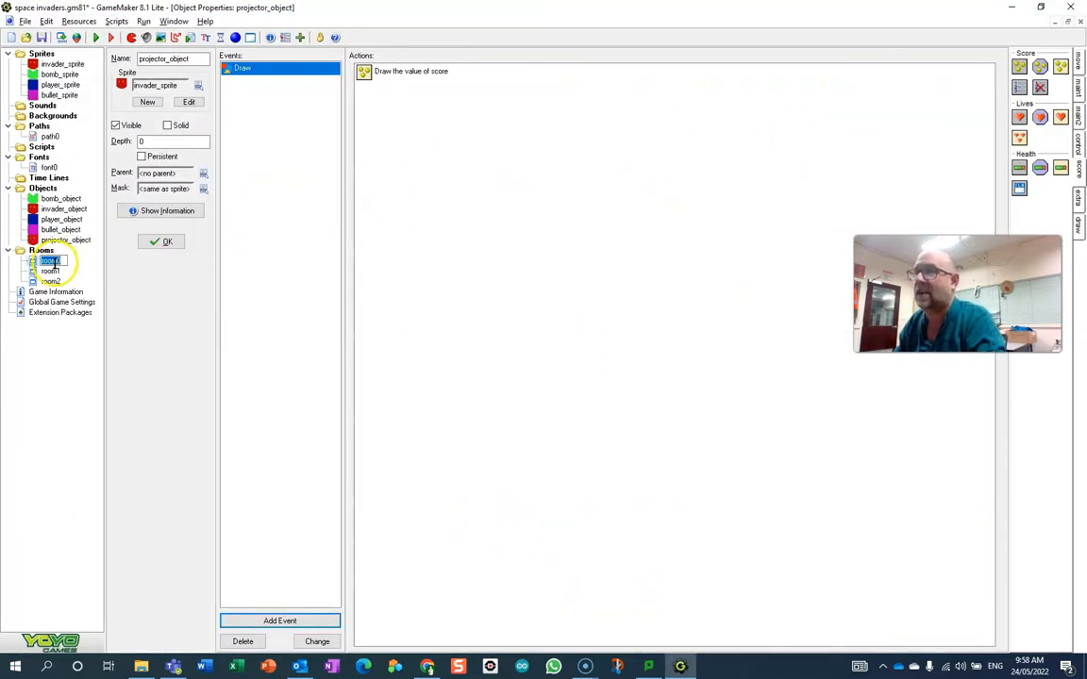
Place a projector_object instance in room0 from the Objects tab.
double_click(49, 260)
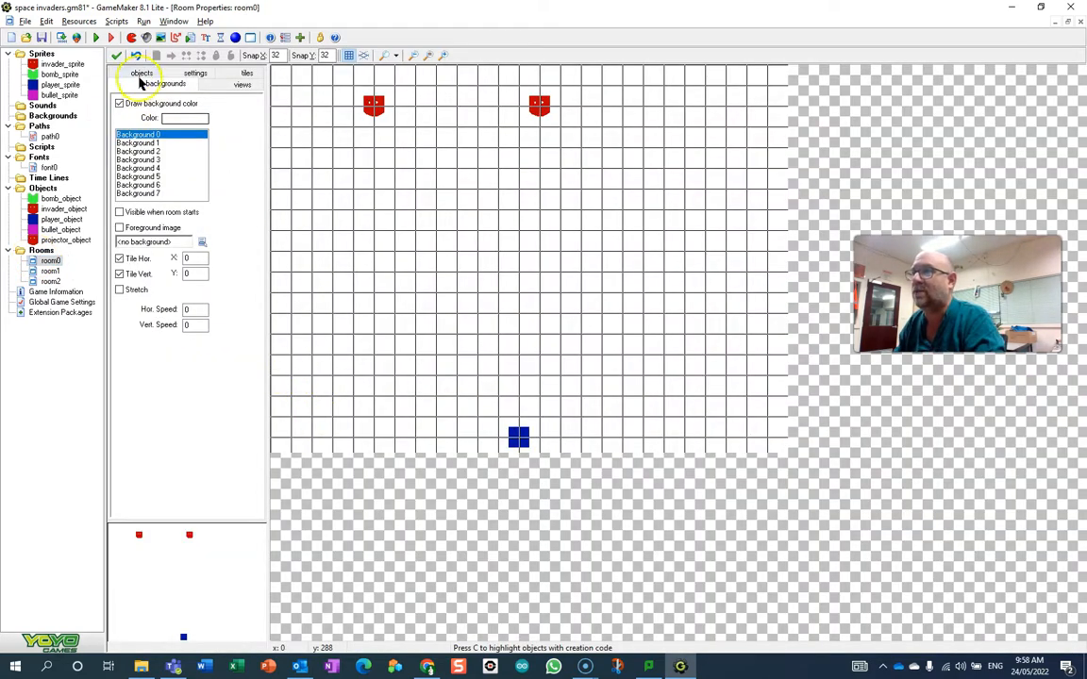
click(142, 84)
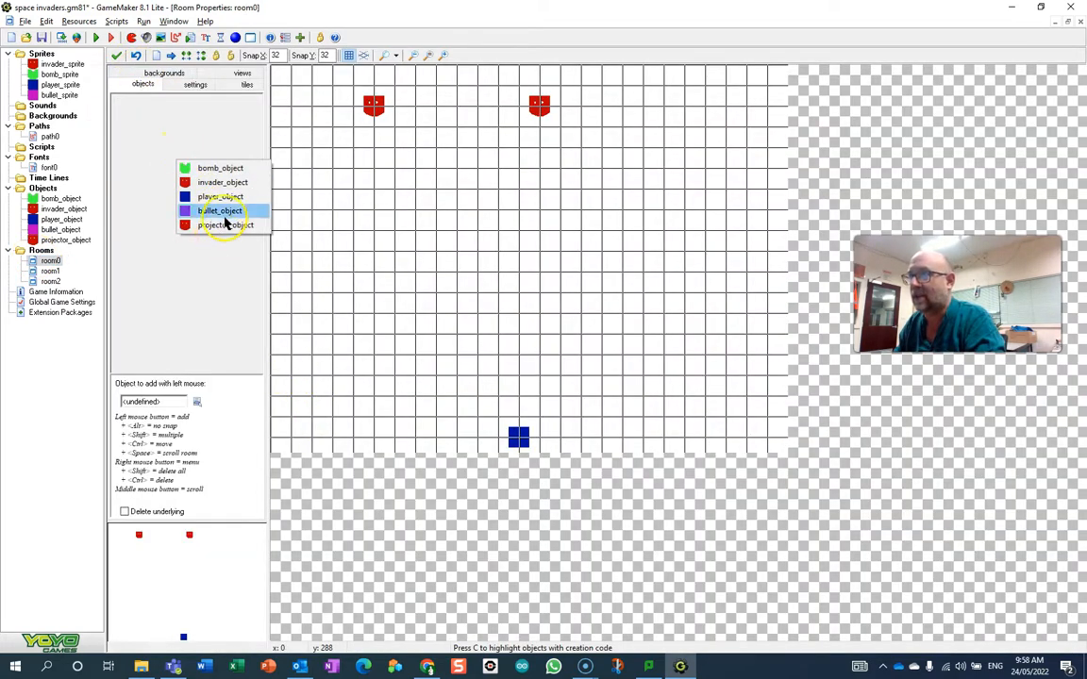
click(226, 224)
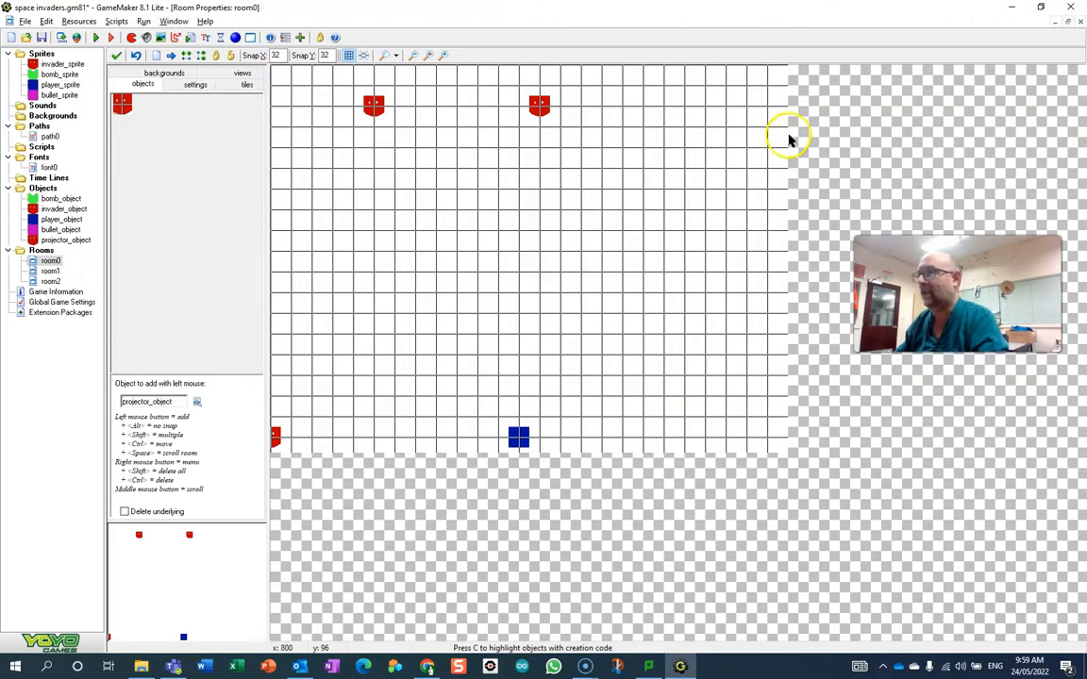
mouse_move(73, 248)
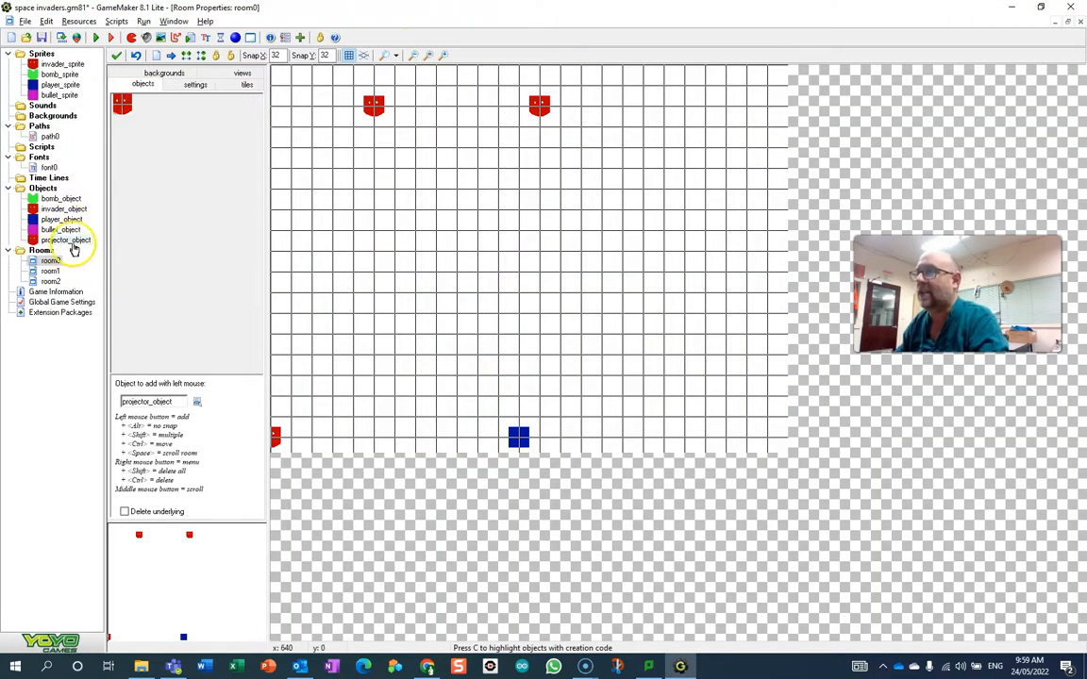
Open projector_object, then tick Italic for font0 (Arial Black 20).
double_click(65, 239)
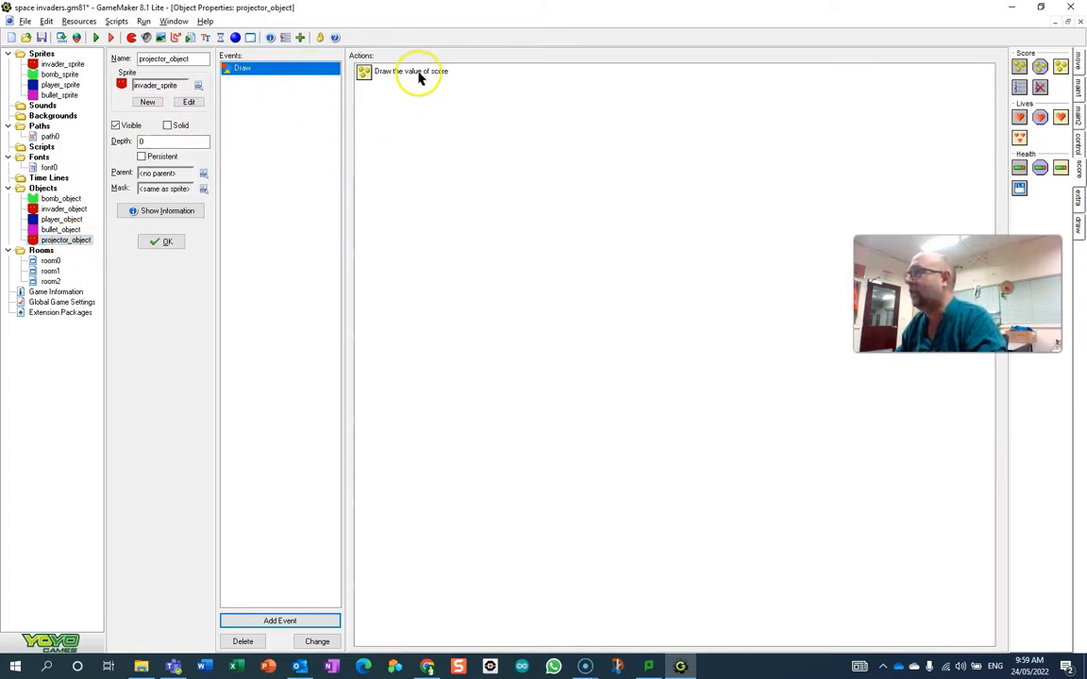
mouse_move(211, 108)
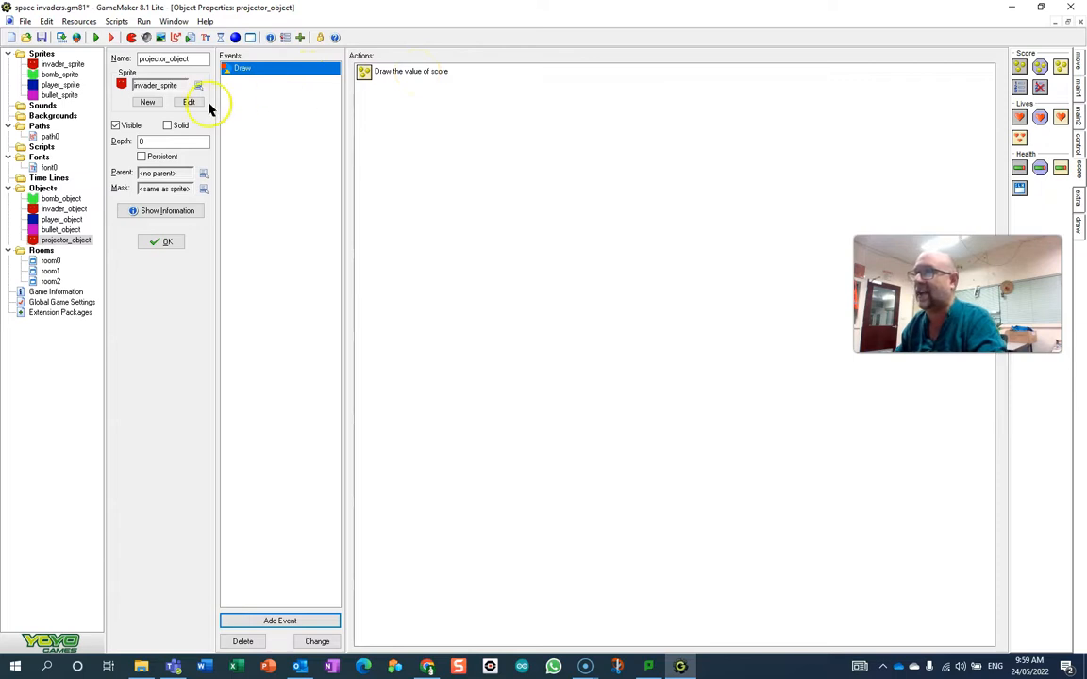
double_click(48, 167)
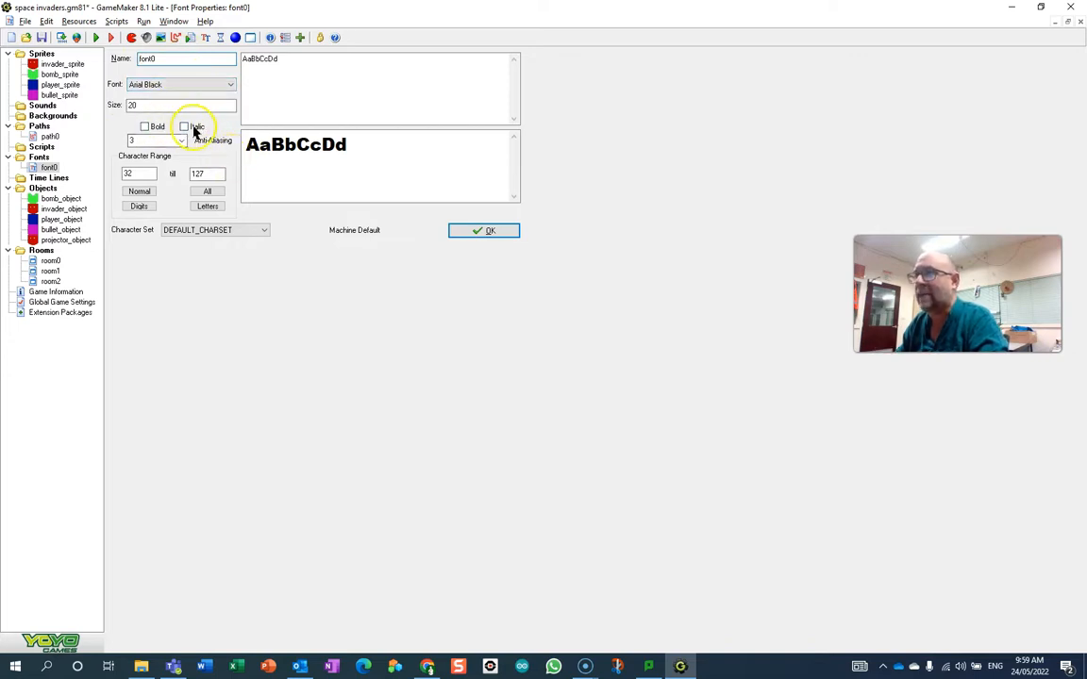
click(184, 126)
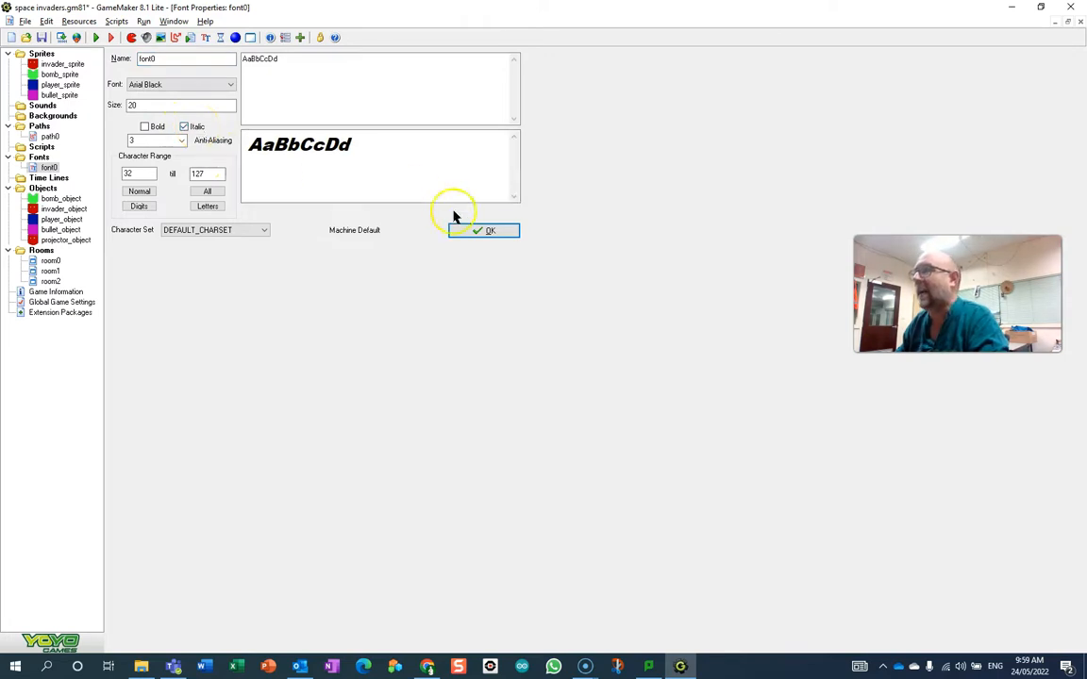
click(489, 230)
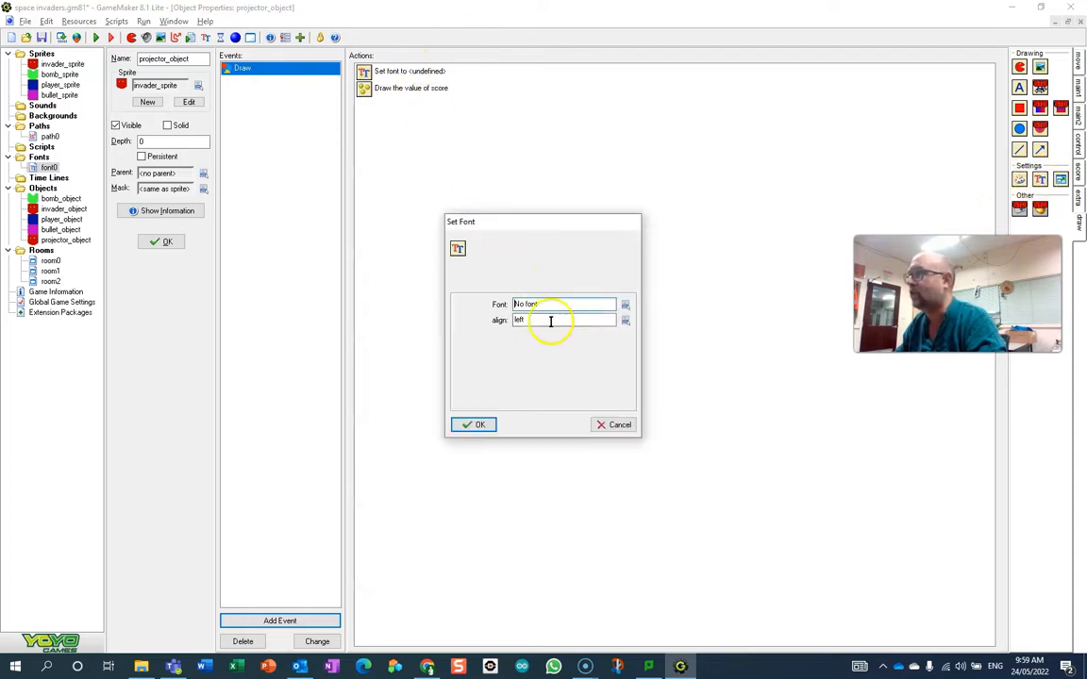
Set the Draw event's font to font0 and run the game showing 'Score: 2'.
click(625, 304)
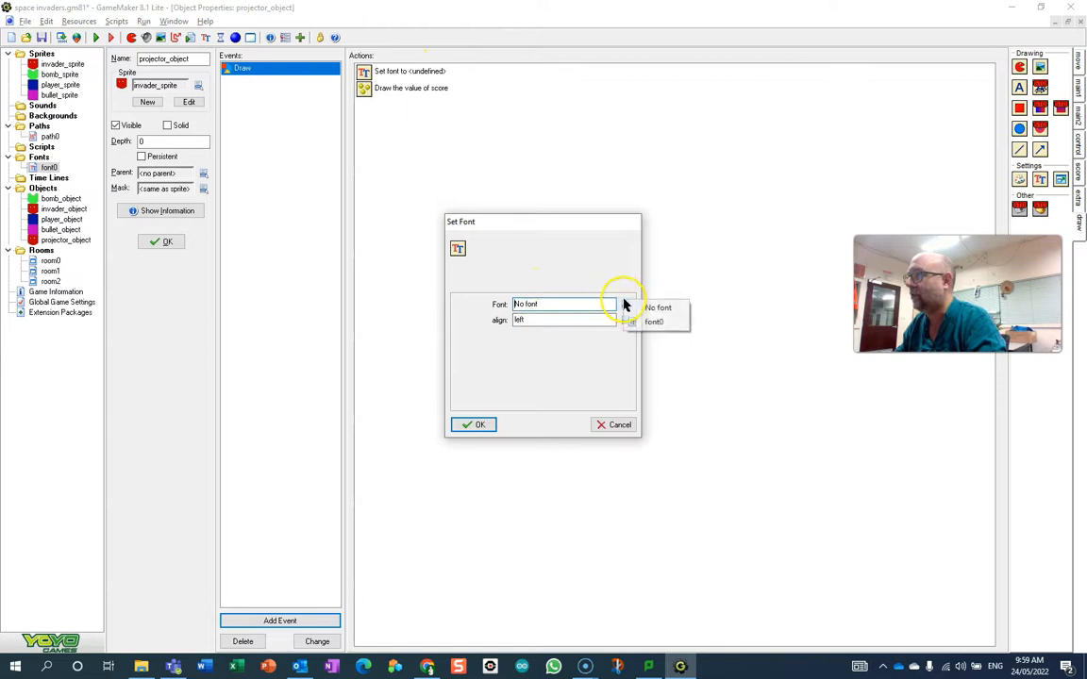
click(654, 321)
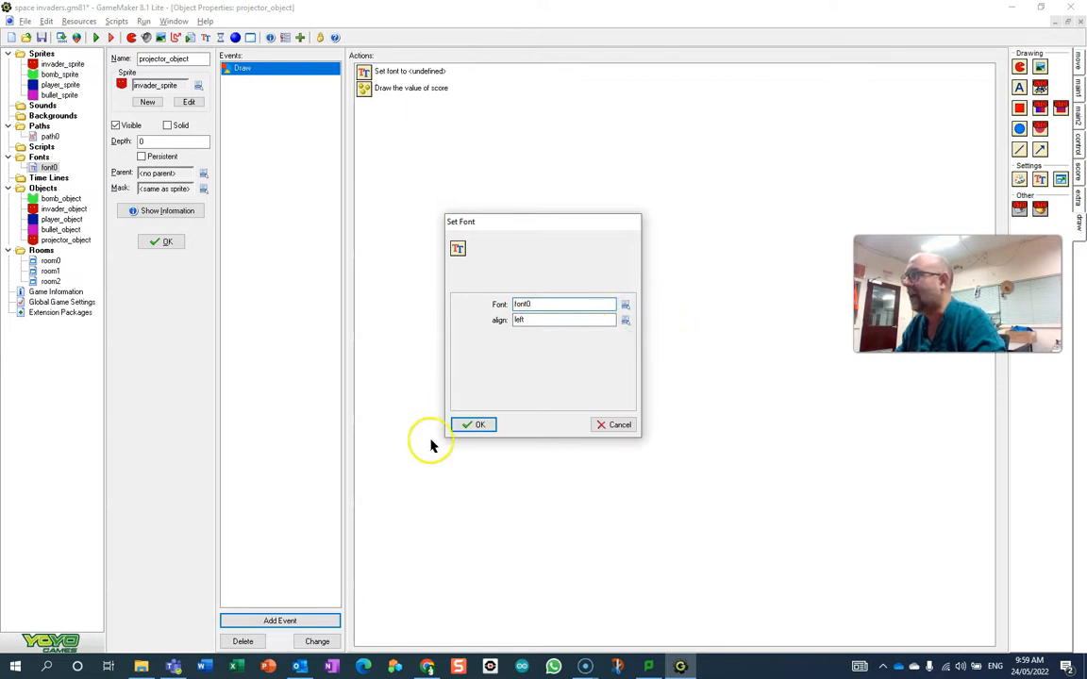
click(474, 424)
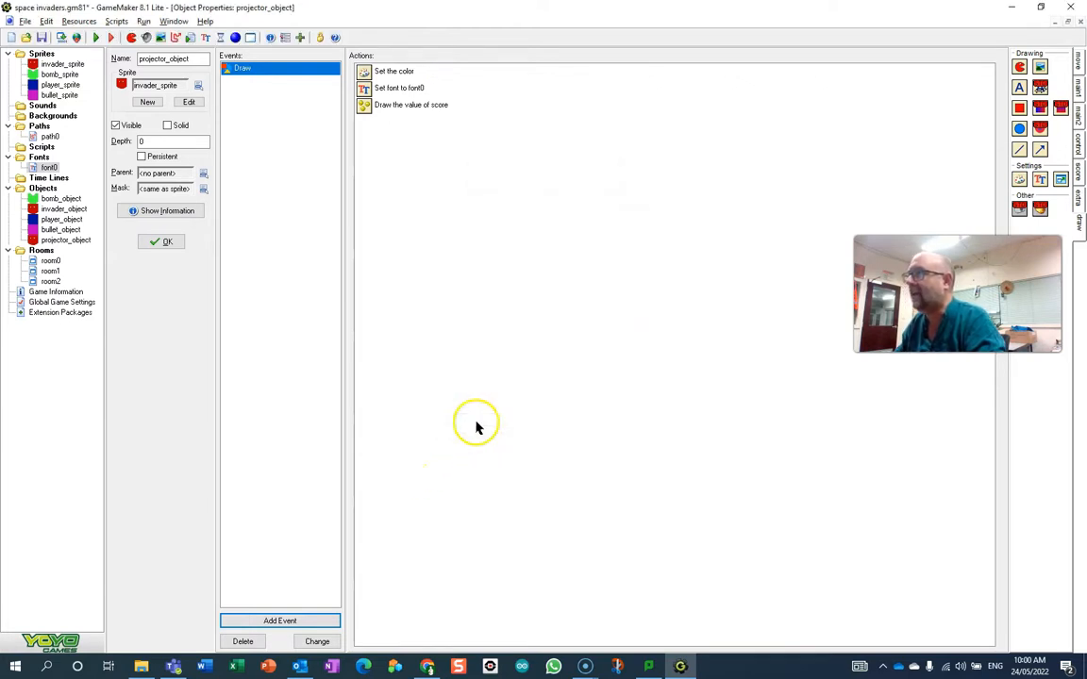
click(110, 36)
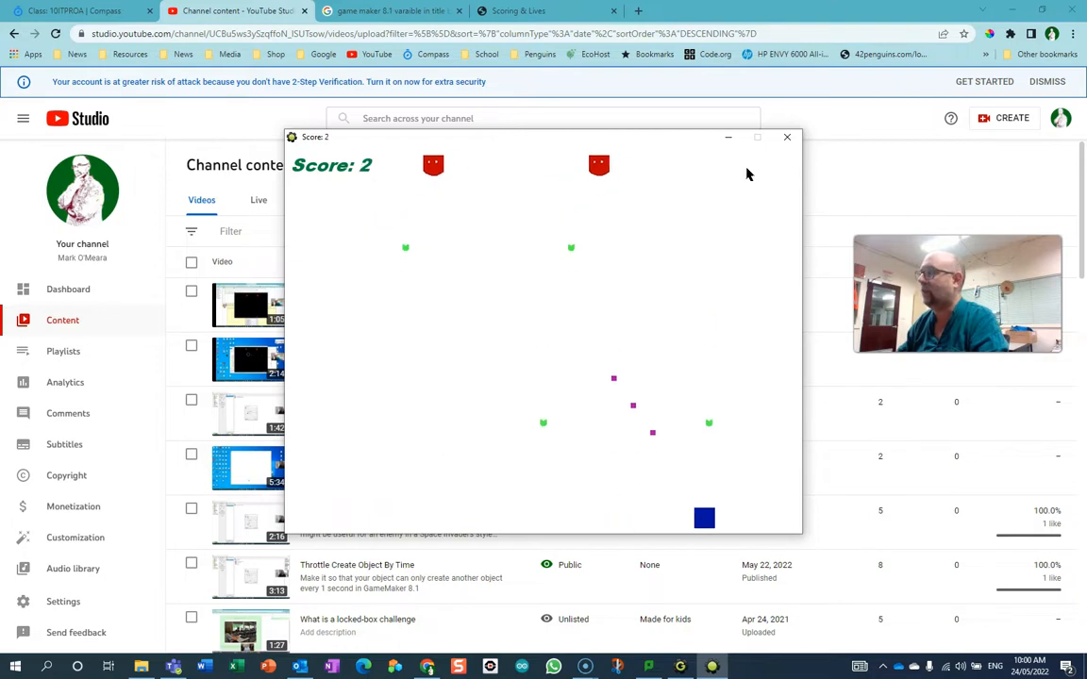
click(787, 136)
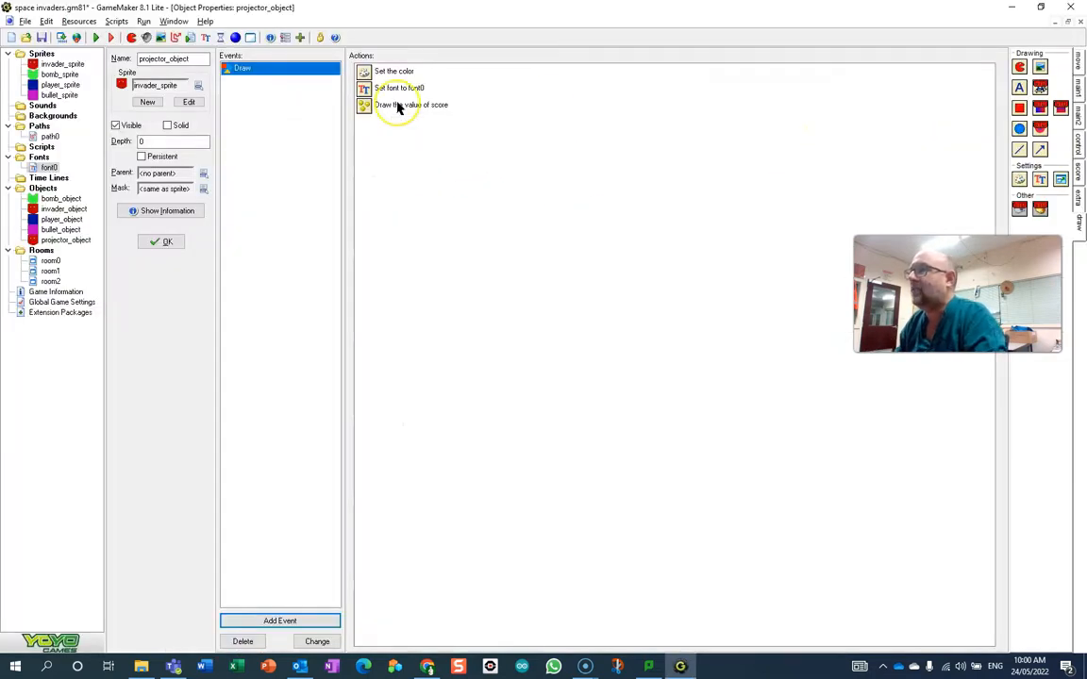
Draw the score at player_object.x + 20, player_object.y - 20 and start a test run.
double_click(410, 105)
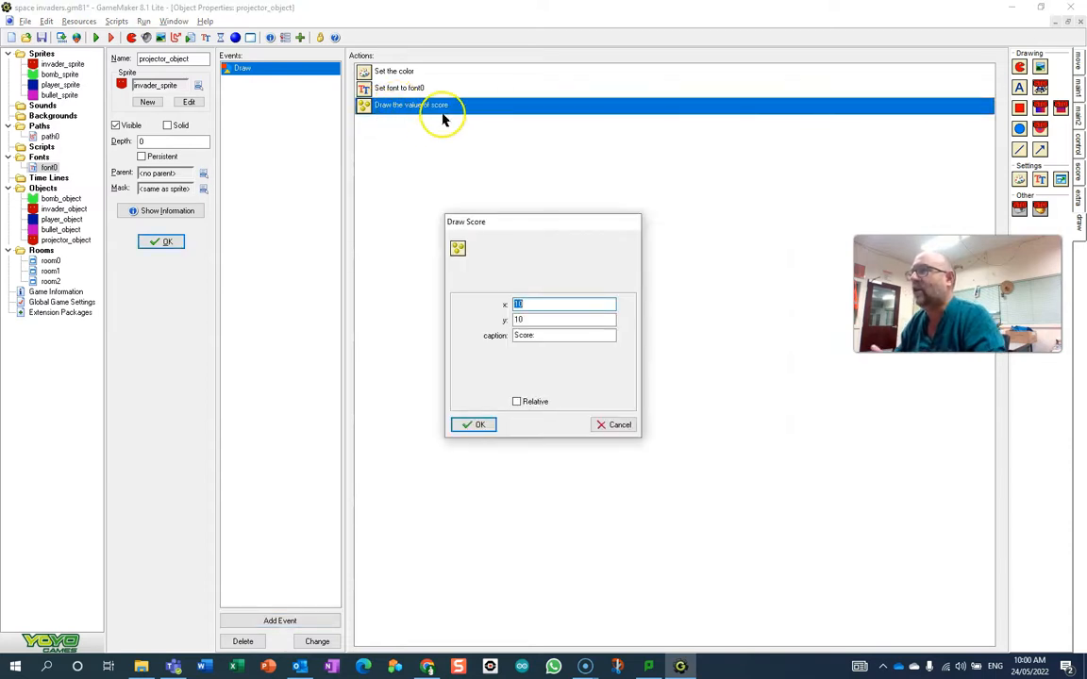
click(563, 304)
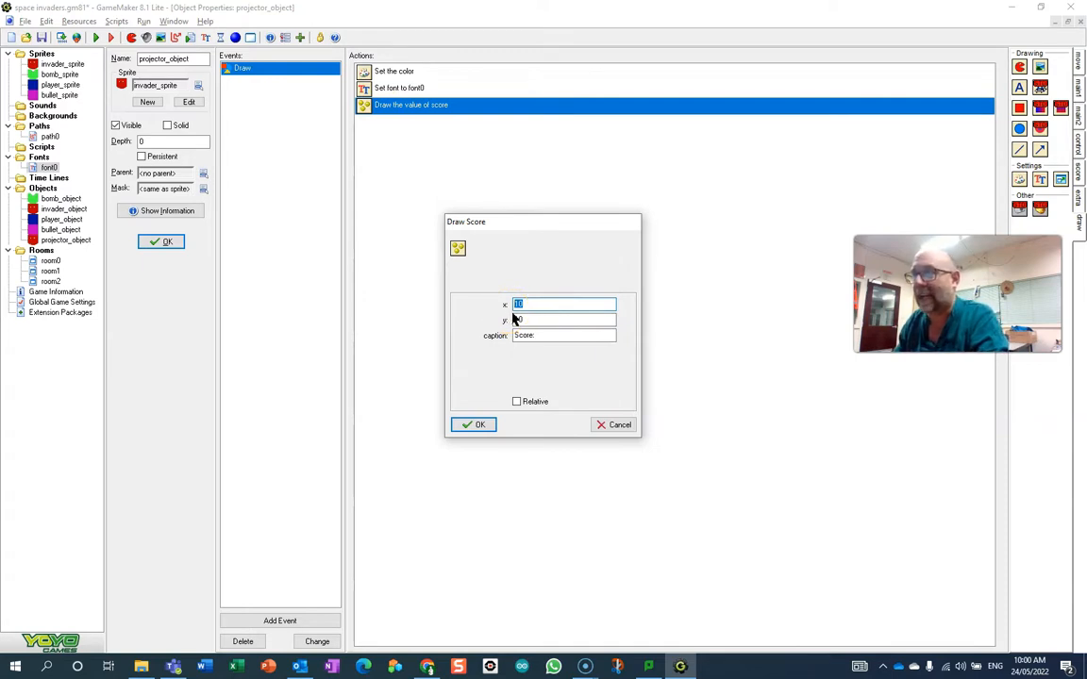
text(player_object.x +)
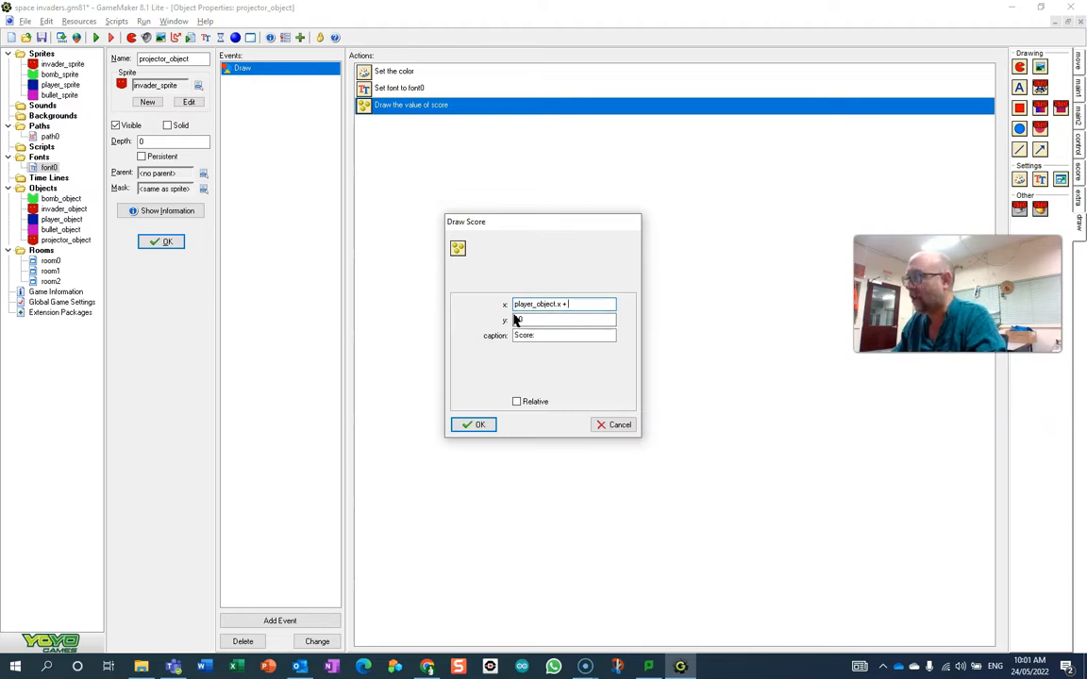
text(20)
click(563, 319)
text(player_object.y)
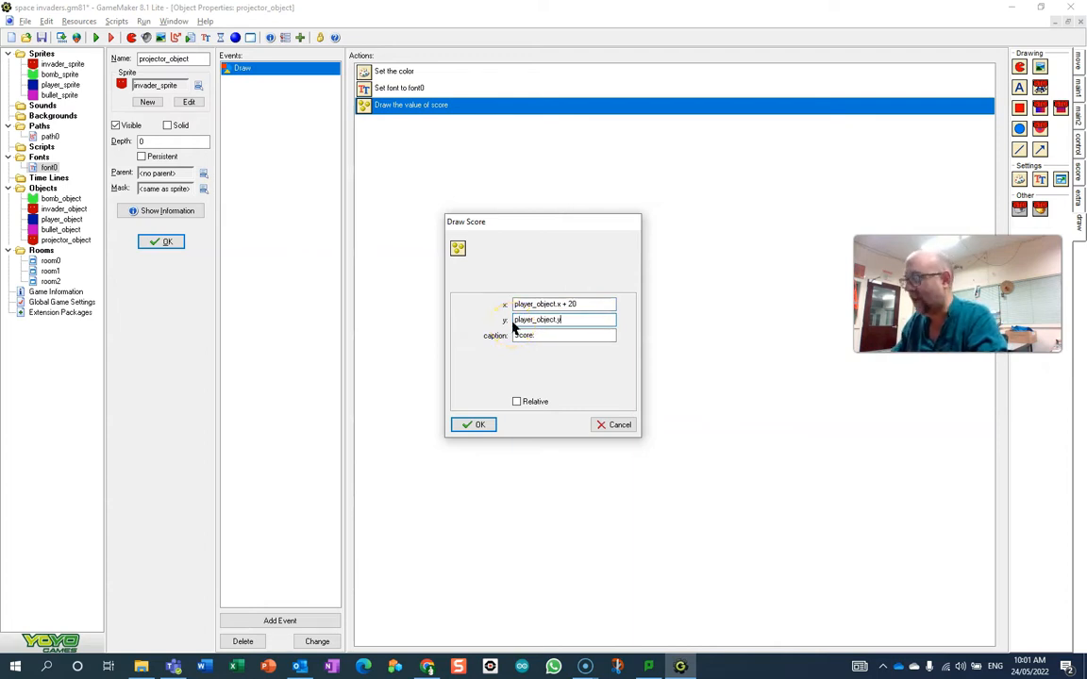
text(- 20)
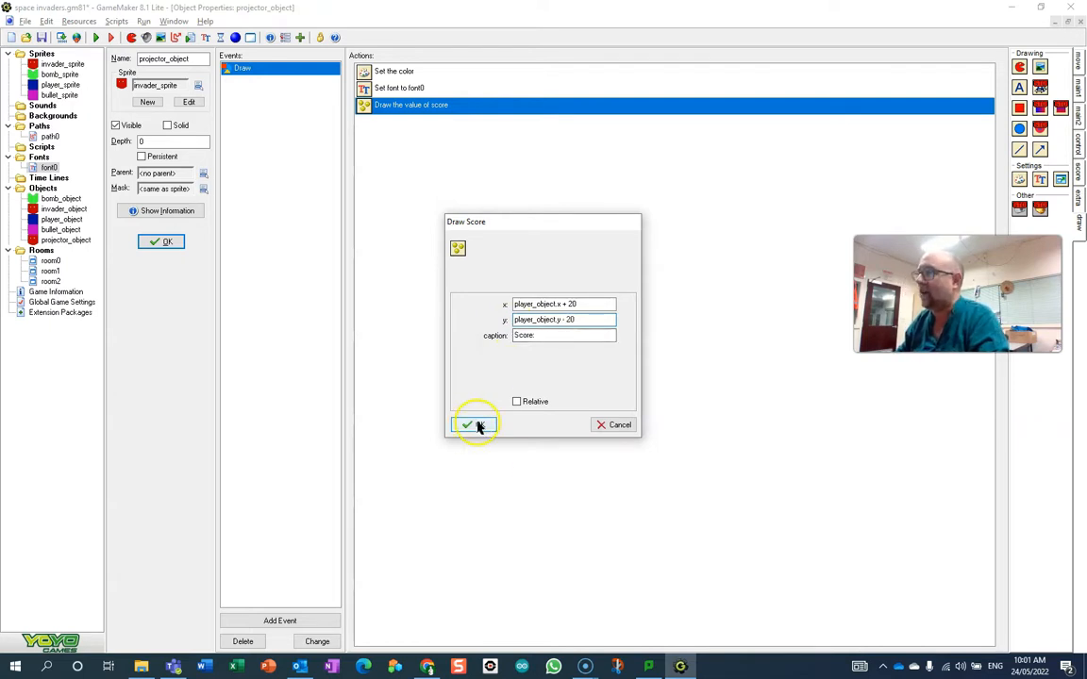
click(467, 424)
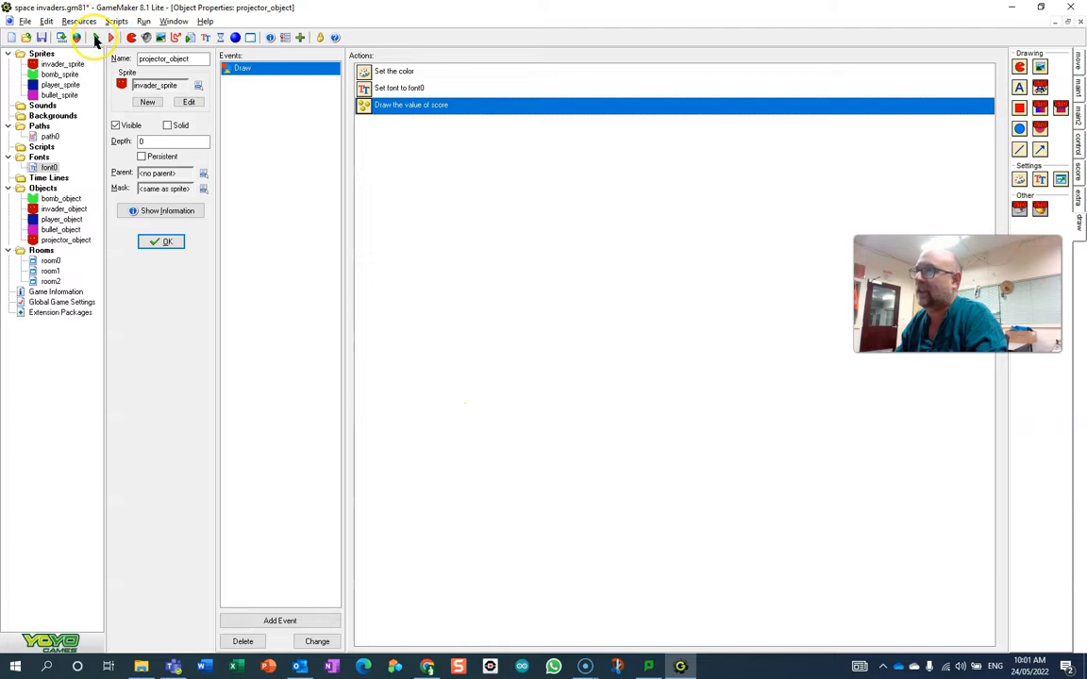
click(94, 37)
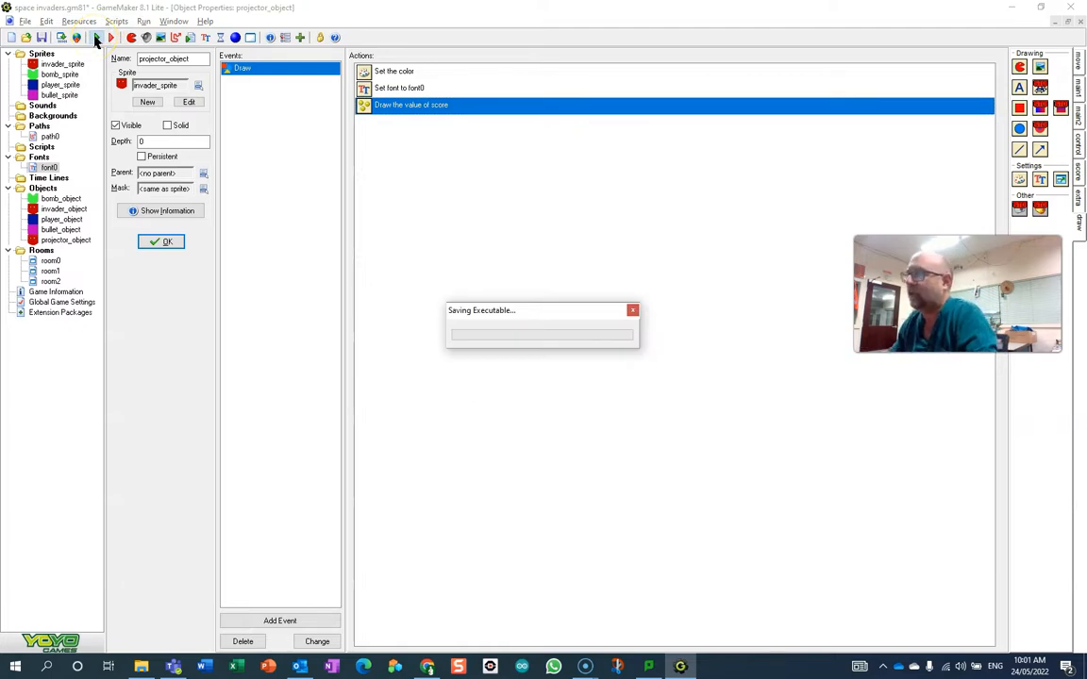